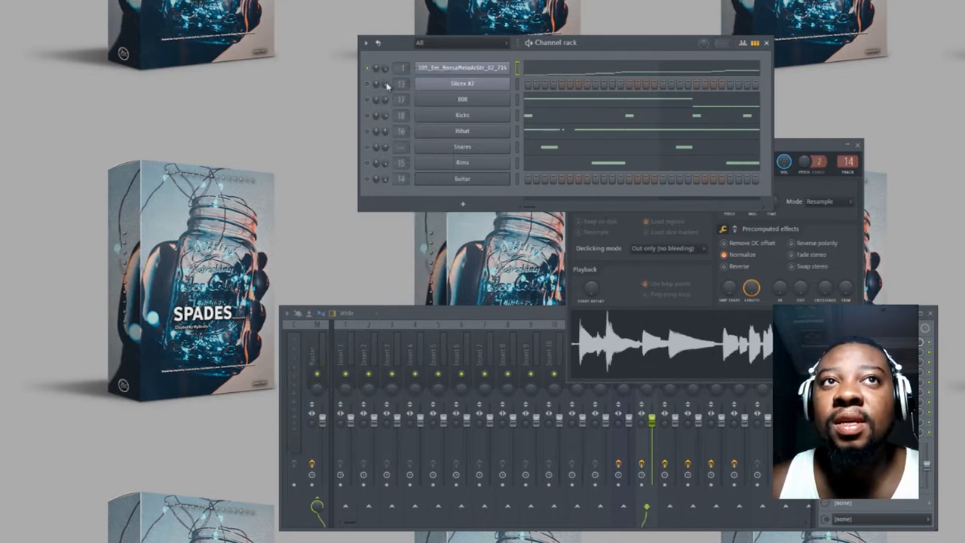
- Load the guitar sample channel into Slicex from its Channel Rack menu
{"action": "right_click", "coordinate": [462, 68]}
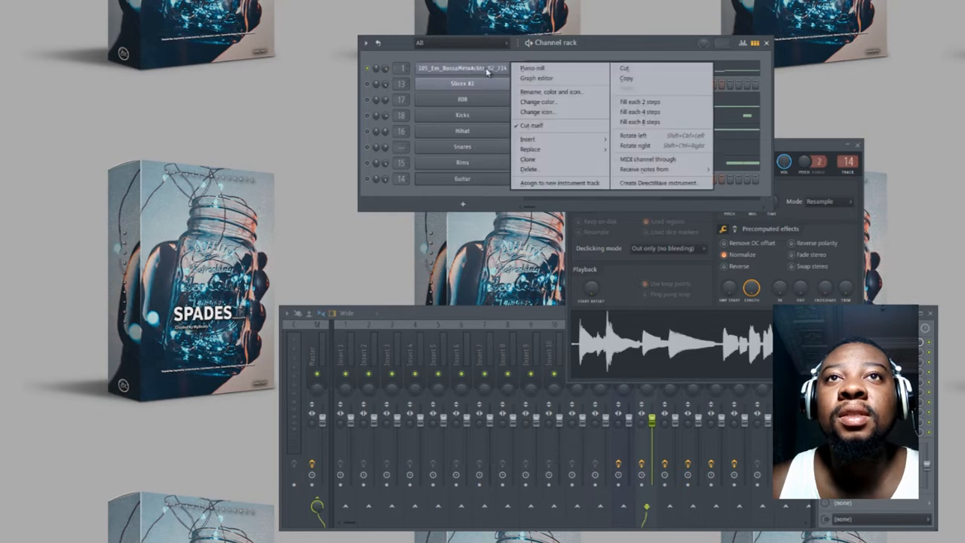
{"action": "left_click", "coordinate": [533, 68]}
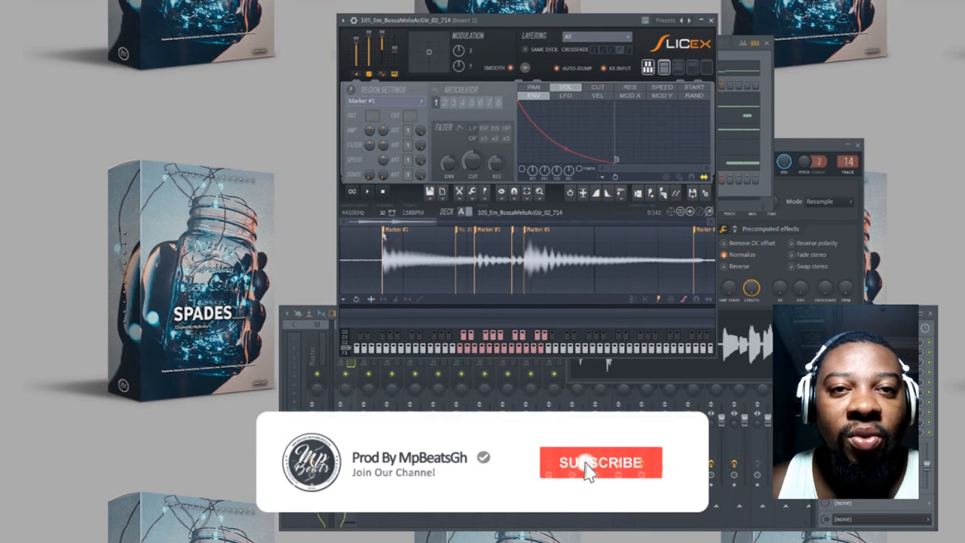
- Delete an unwanted slice marker from the guitar waveform in Slicex, then close Slicex
{"action": "left_click", "coordinate": [601, 462]}
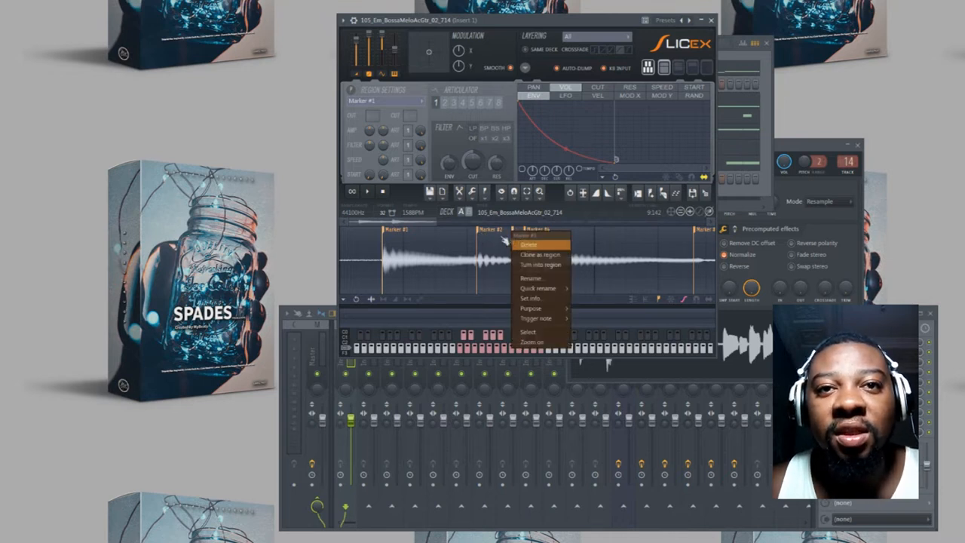
{"action": "left_click", "coordinate": [529, 245]}
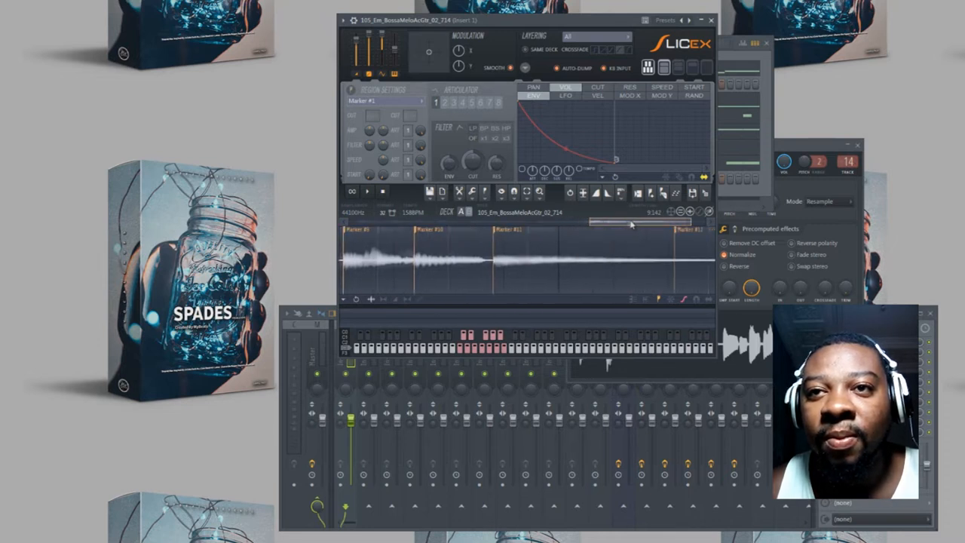
{"action": "right_click", "coordinate": [629, 230]}
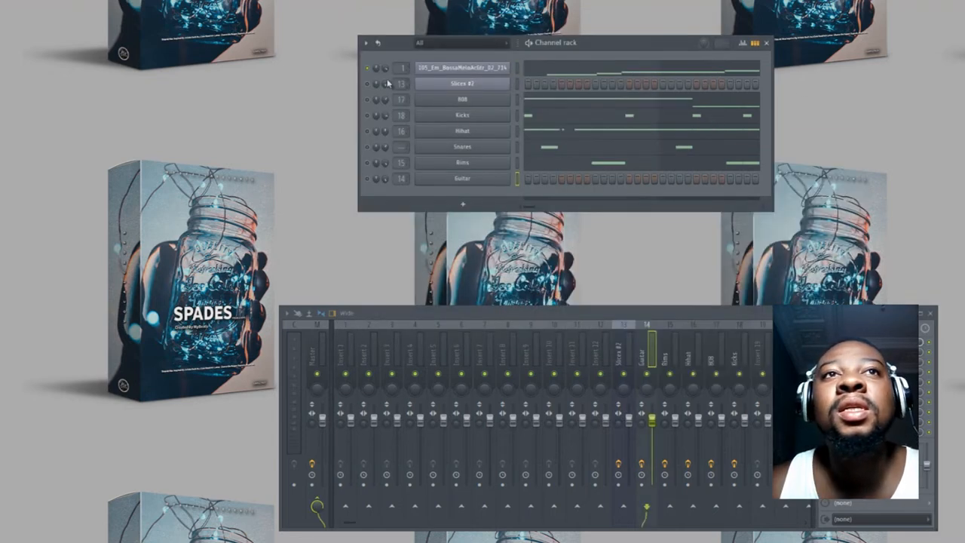
- Open the piano roll for the sliced guitar channel from its right-click menu
{"action": "right_click", "coordinate": [462, 83]}
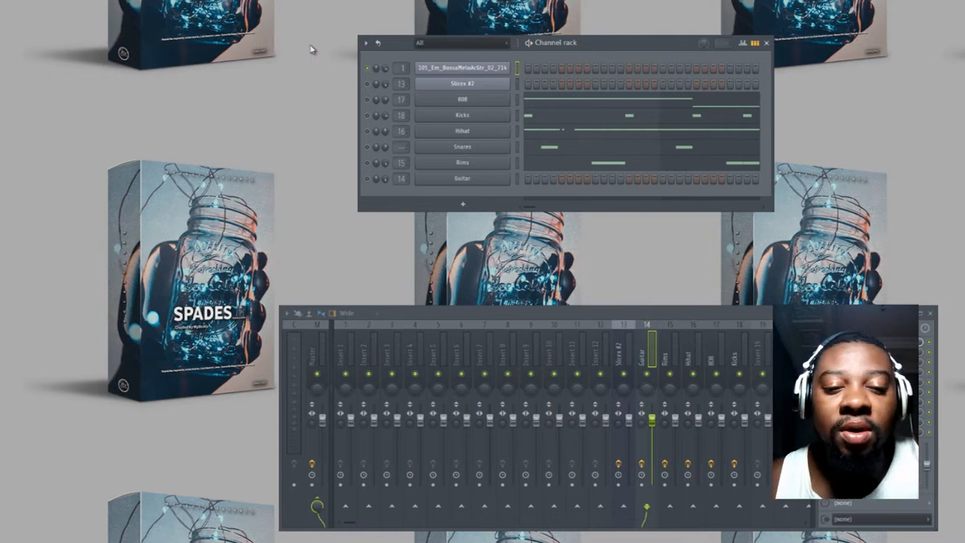
{"action": "right_click", "coordinate": [463, 67]}
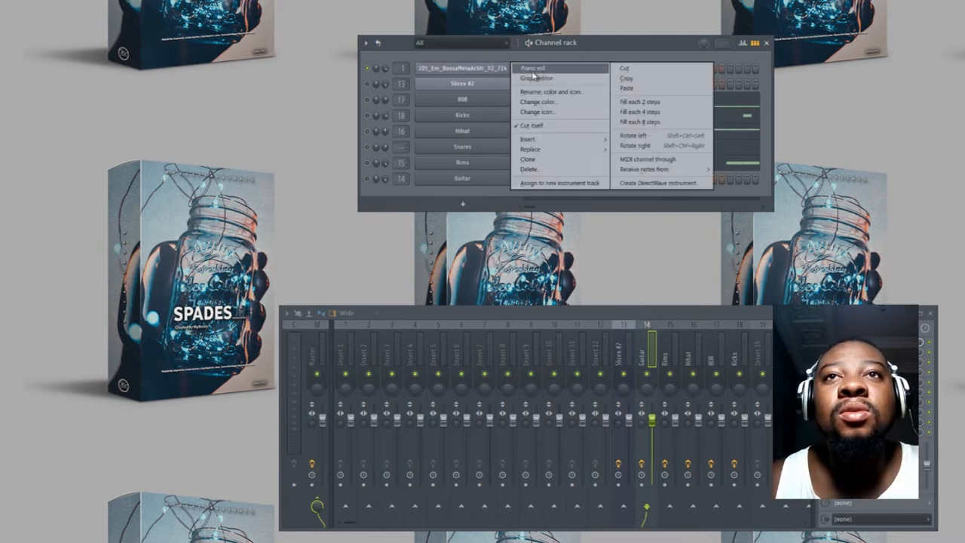
{"action": "left_click", "coordinate": [532, 68]}
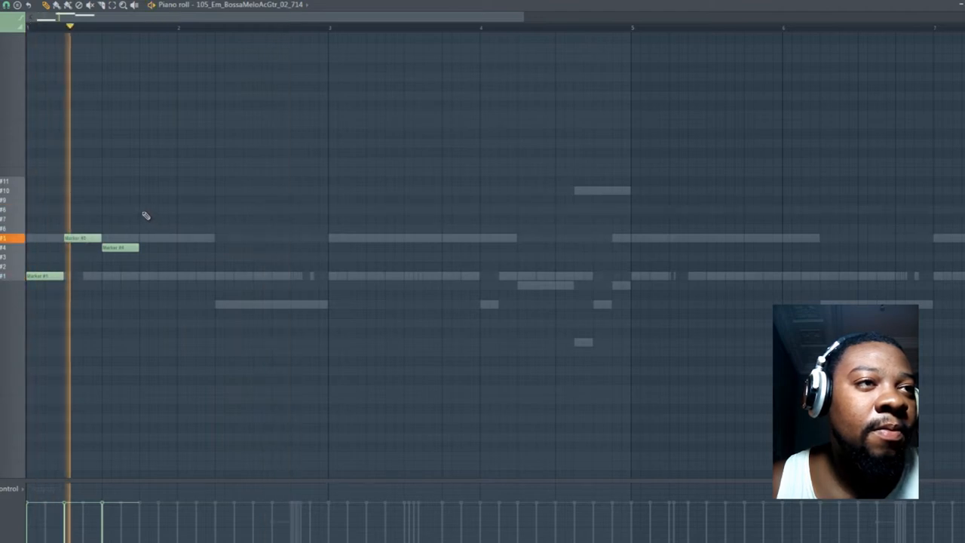
- Add two slice notes, moving one up to Marker #10 and halving its length
{"action": "left_click", "coordinate": [482, 271]}
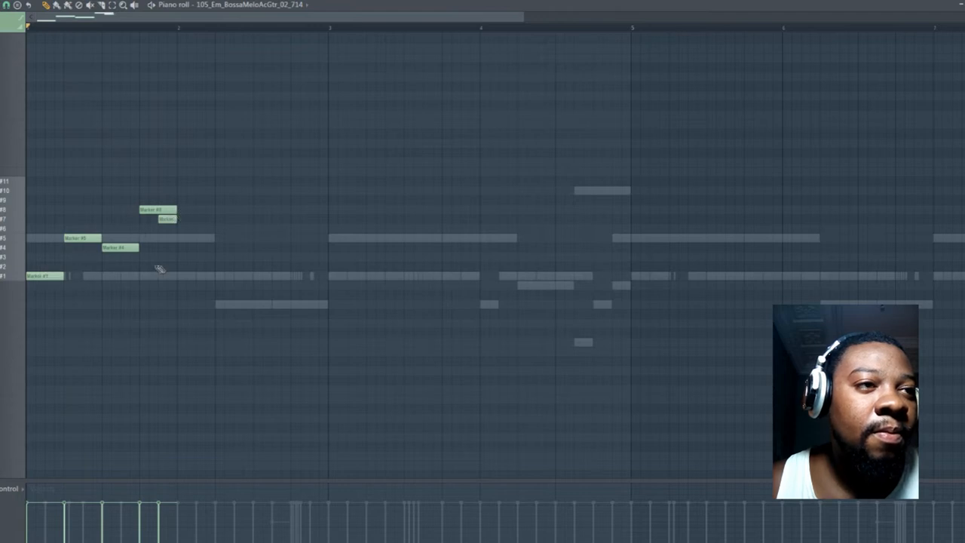
{"action": "left_click", "coordinate": [195, 266]}
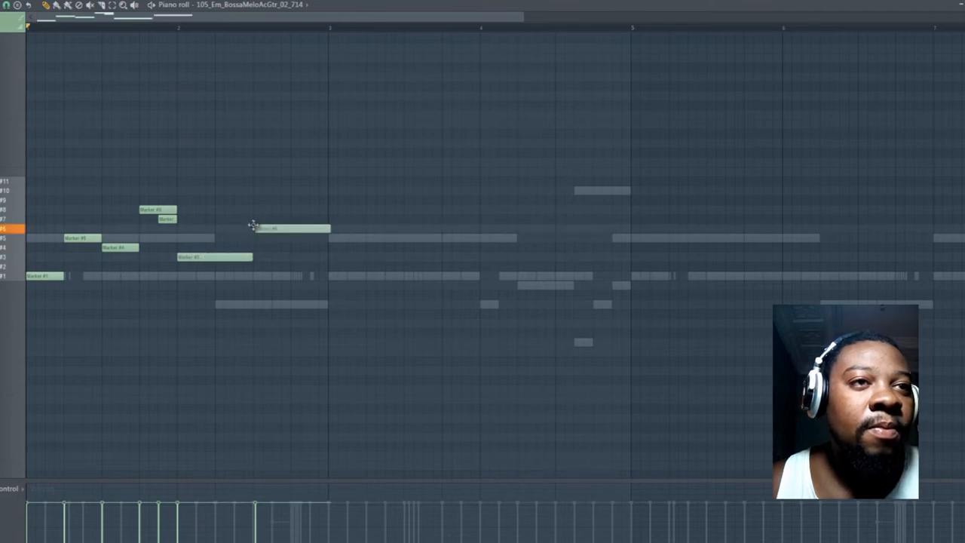
{"action": "left_click_drag", "start_coordinate": [291, 229], "coordinate": [290, 200]}
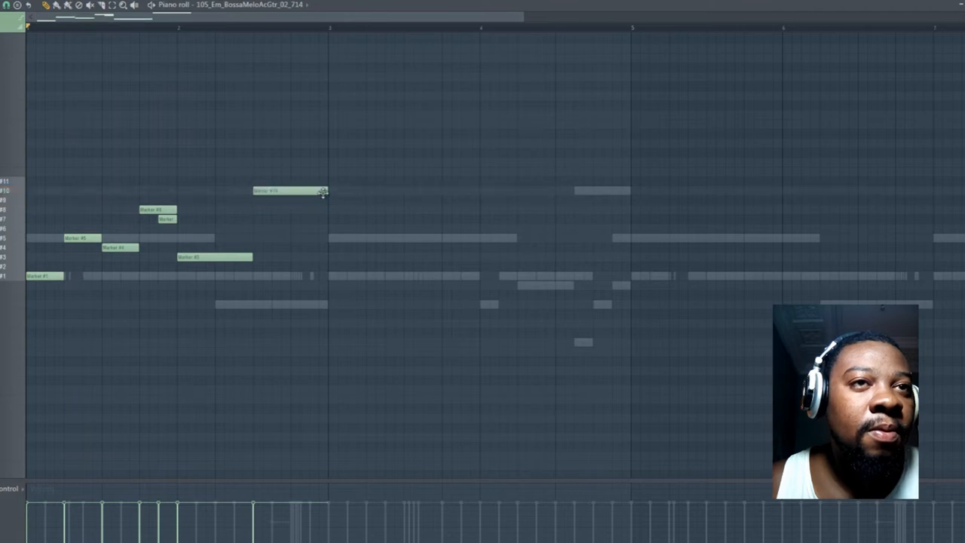
{"action": "left_click_drag", "start_coordinate": [324, 191], "coordinate": [290, 191]}
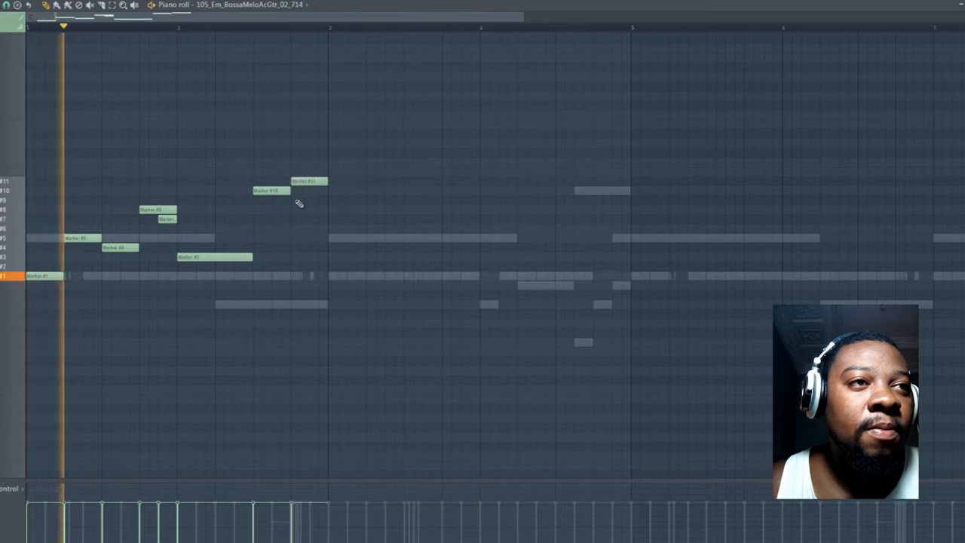
{"action": "left_click", "coordinate": [251, 27]}
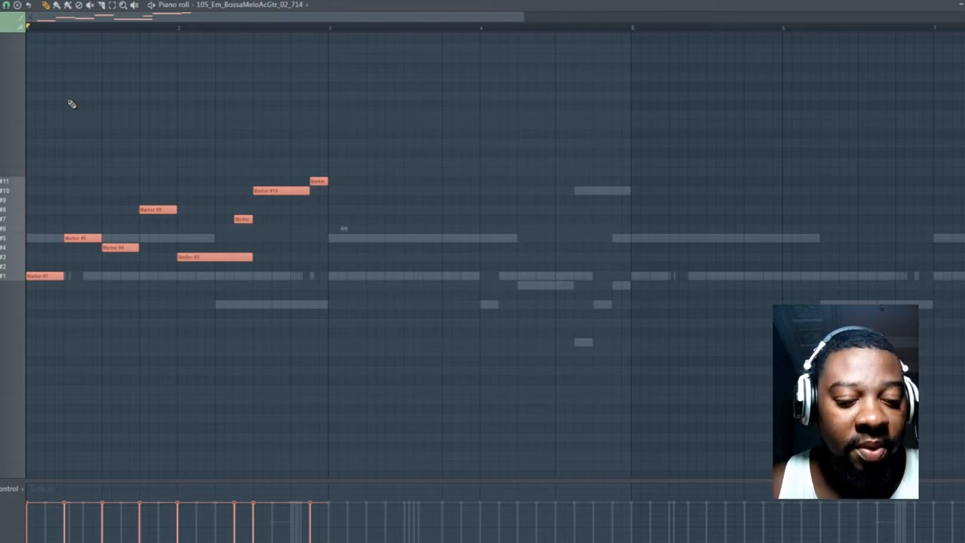
{"action": "mouse_move", "coordinate": [43, 288]}
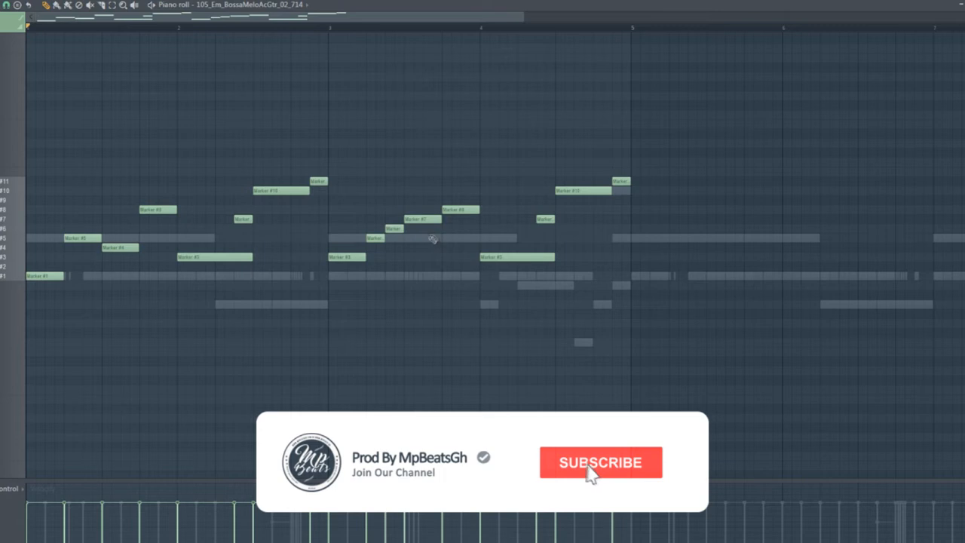
- Add another slice note to extend the guitar melody toward bar four
{"action": "left_click", "coordinate": [601, 462]}
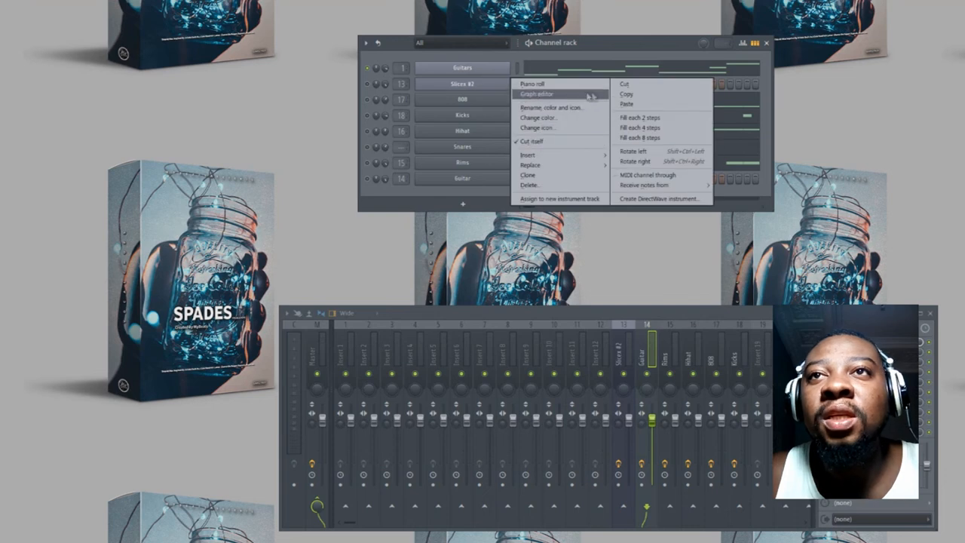
- Copy Guitars onto the second Slicex channel as Guitars #2 and open its piano roll
{"action": "left_click", "coordinate": [536, 93]}
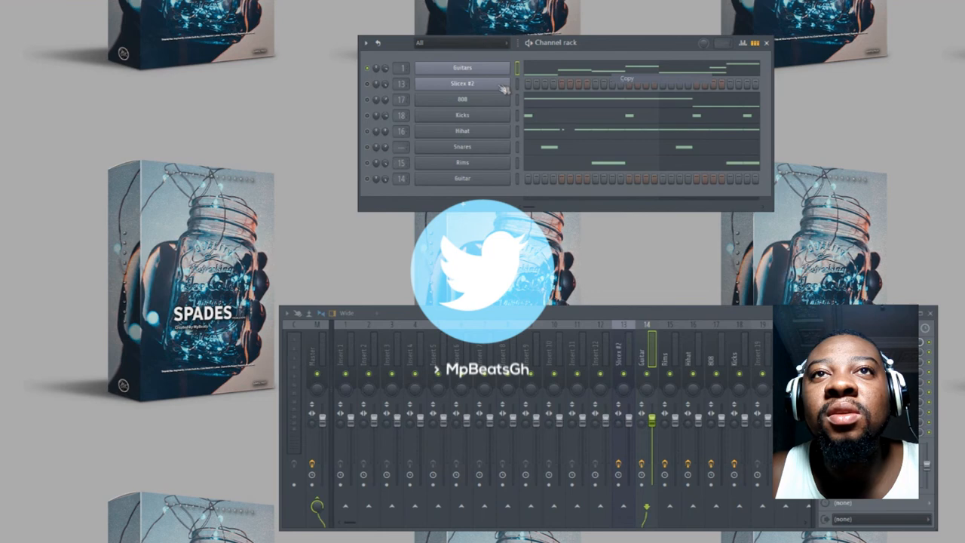
{"action": "right_click", "coordinate": [462, 83]}
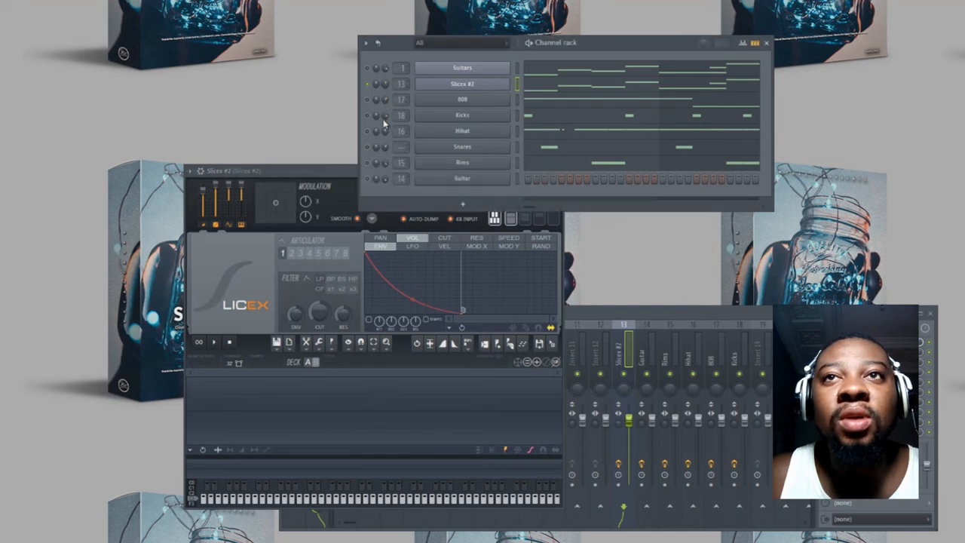
{"action": "mouse_move", "coordinate": [392, 91]}
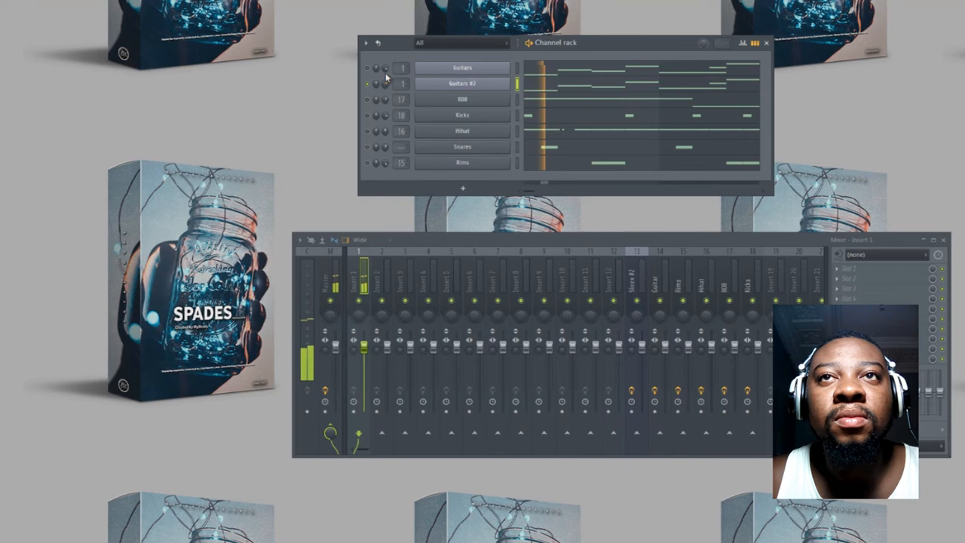
{"action": "right_click", "coordinate": [462, 82]}
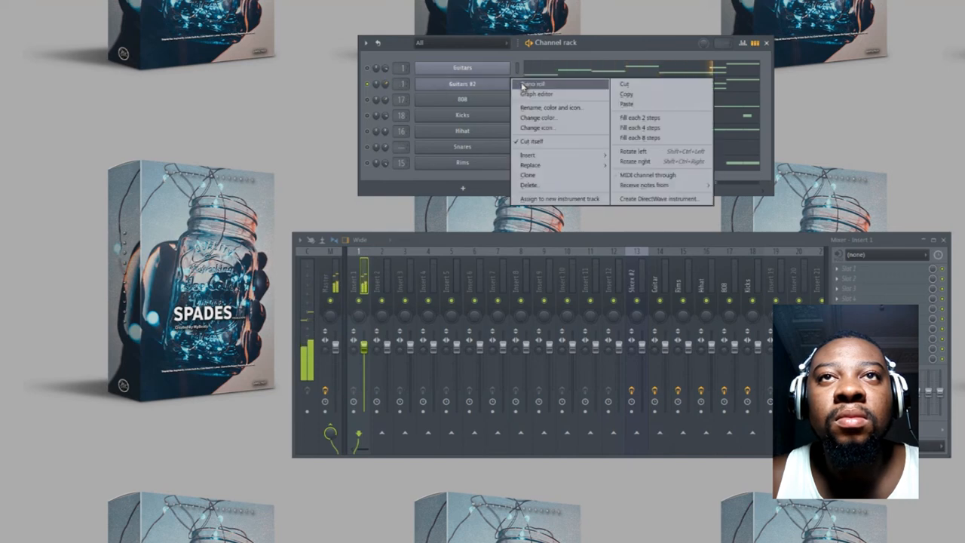
{"action": "left_click", "coordinate": [533, 83]}
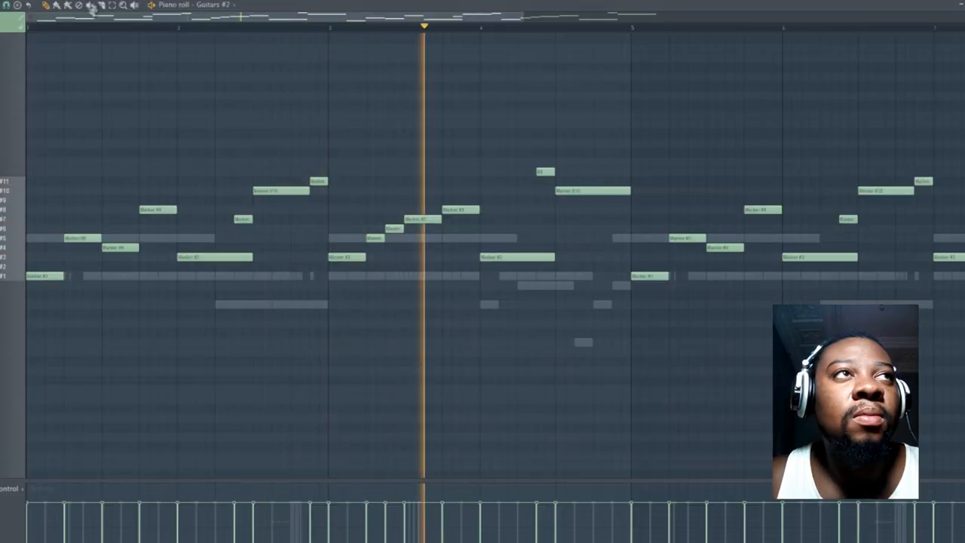